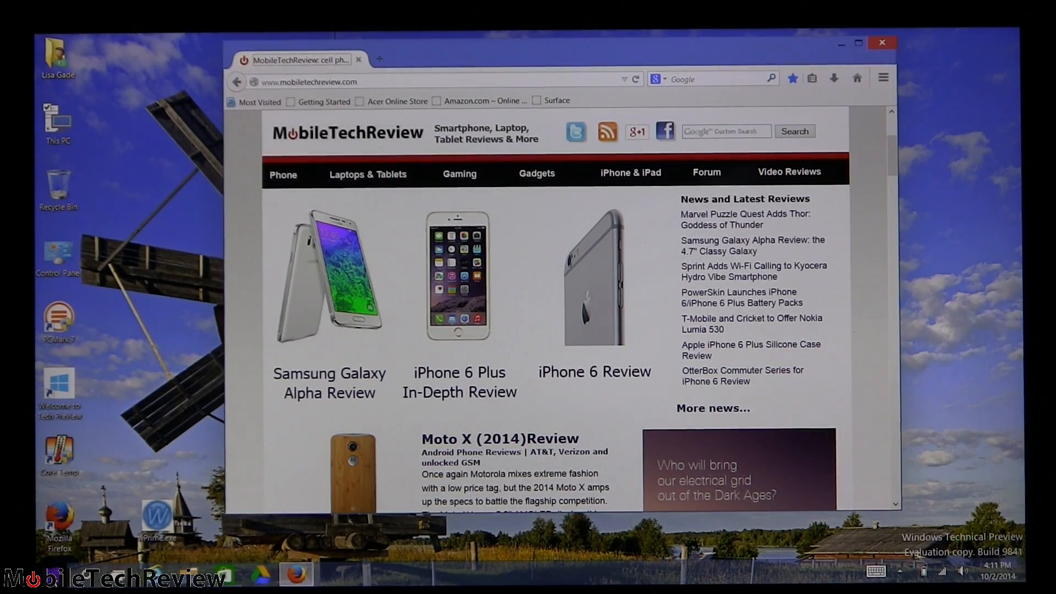
# - Unpin the Games tile from the Start menu via its right-click options
pyautogui.click(41, 581)
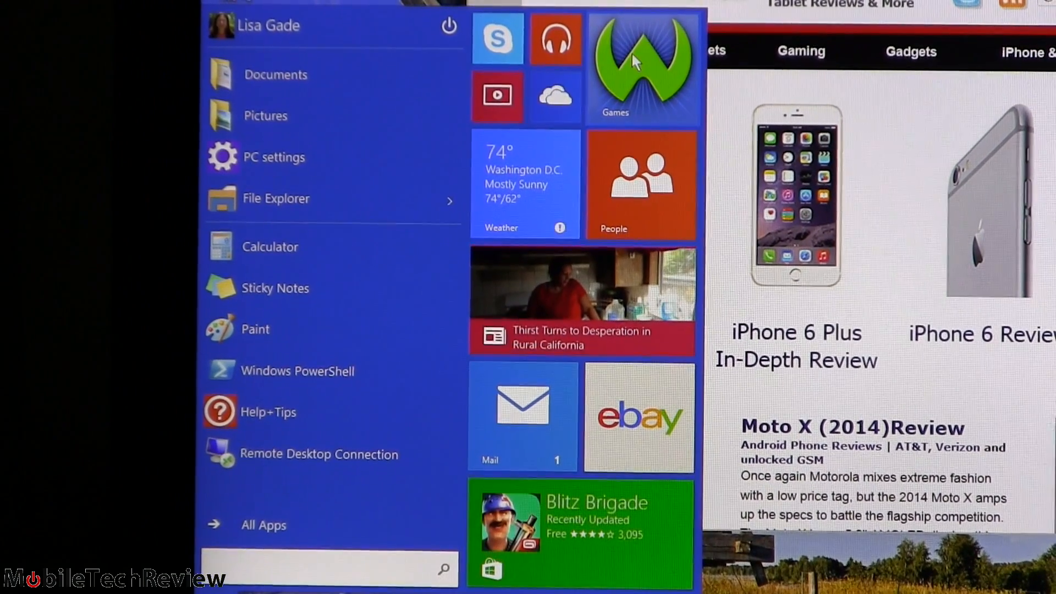
pyautogui.rightClick(644, 64)
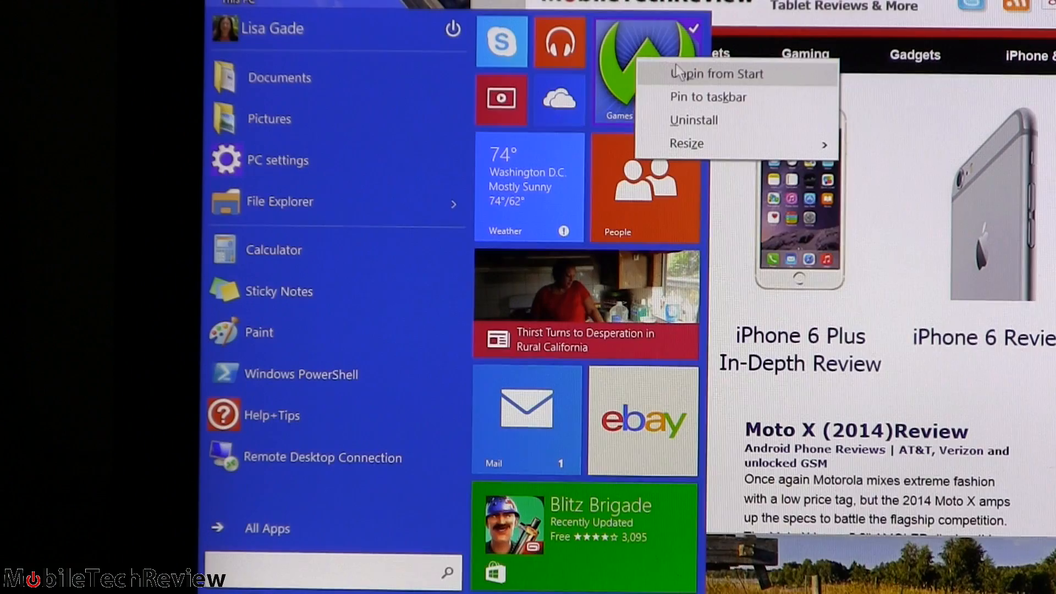
pyautogui.click(716, 74)
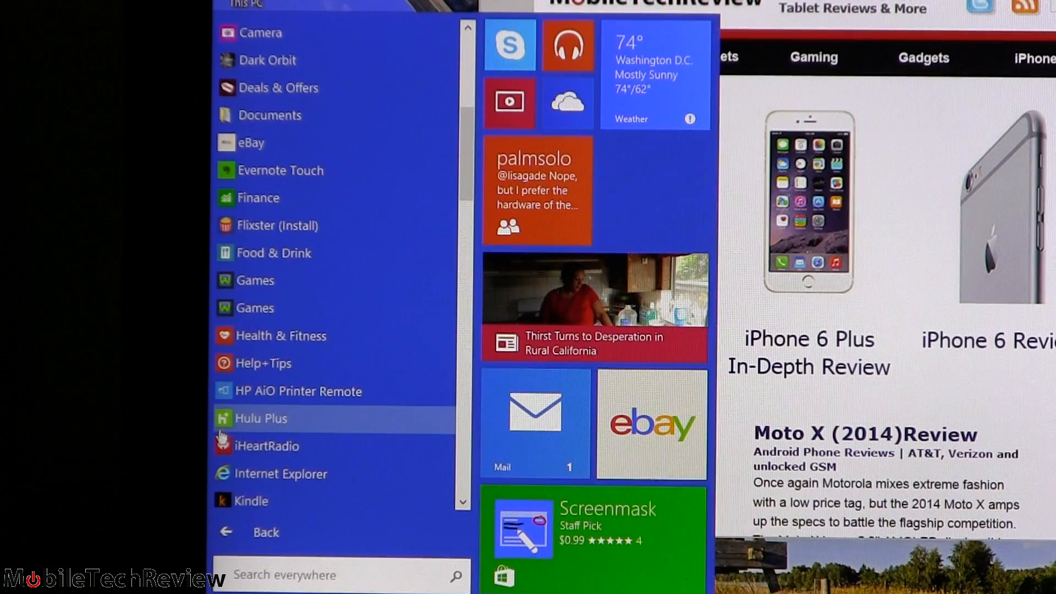
pyautogui.moveTo(282, 506)
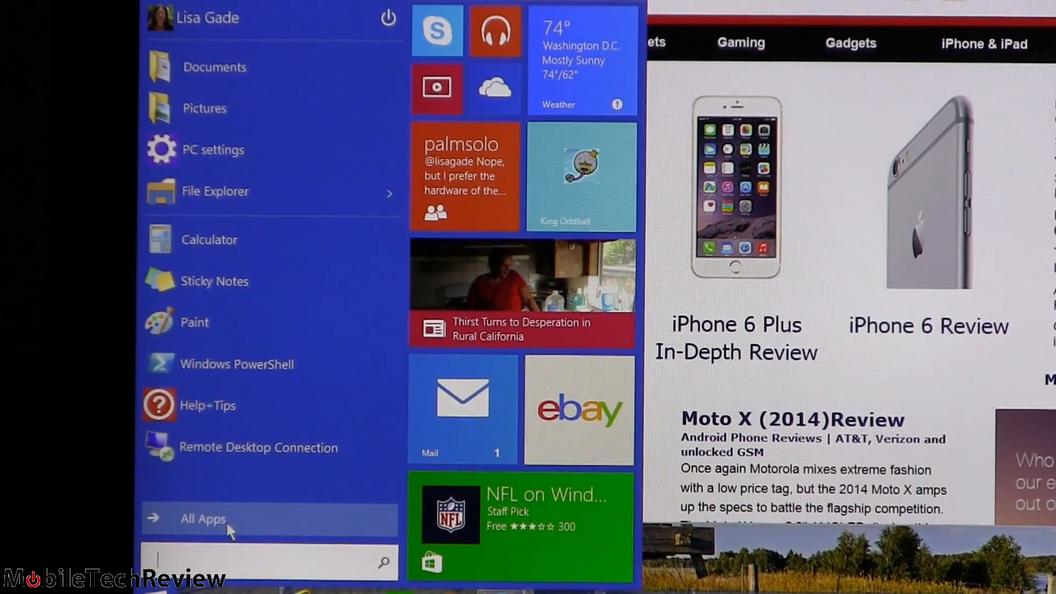
# - Show the All Apps list to find King Oddball and Internet Explorer
pyautogui.click(202, 518)
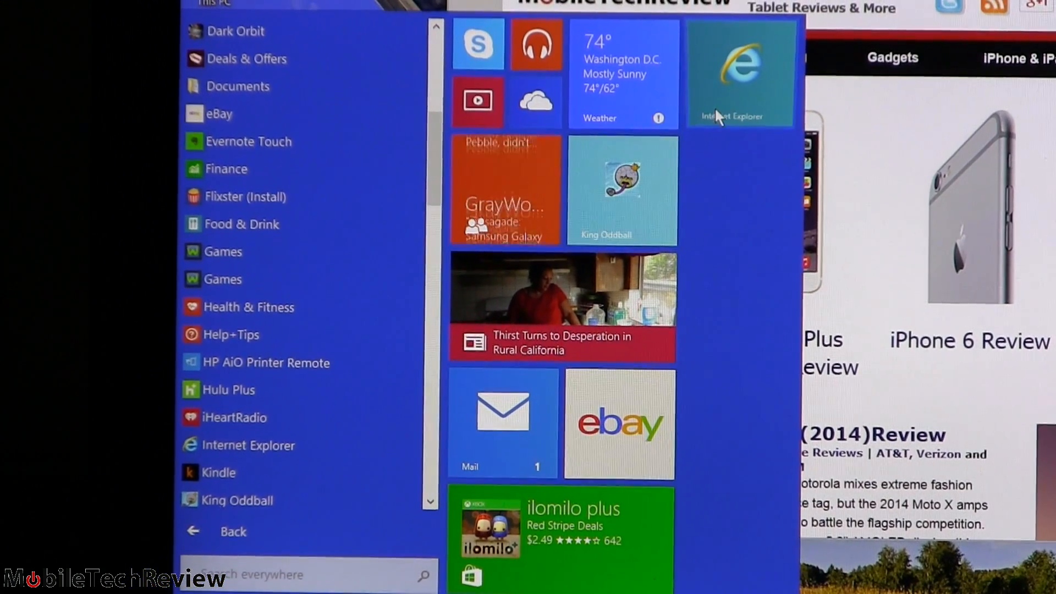
# - Bring up the Internet Explorer tile's context menu with its Resize options
pyautogui.rightClick(739, 72)
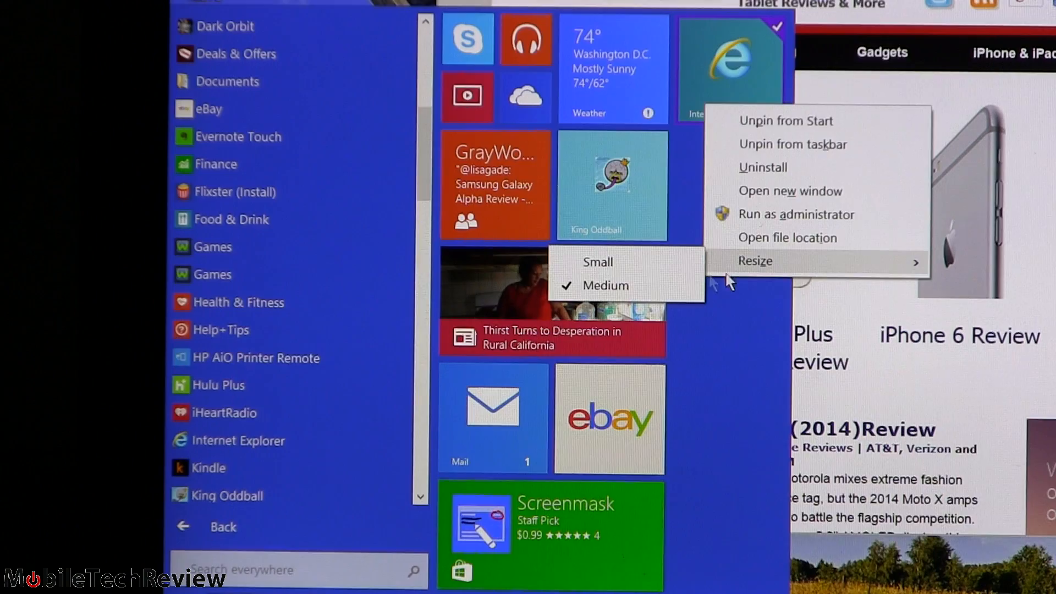
pyautogui.moveTo(744, 337)
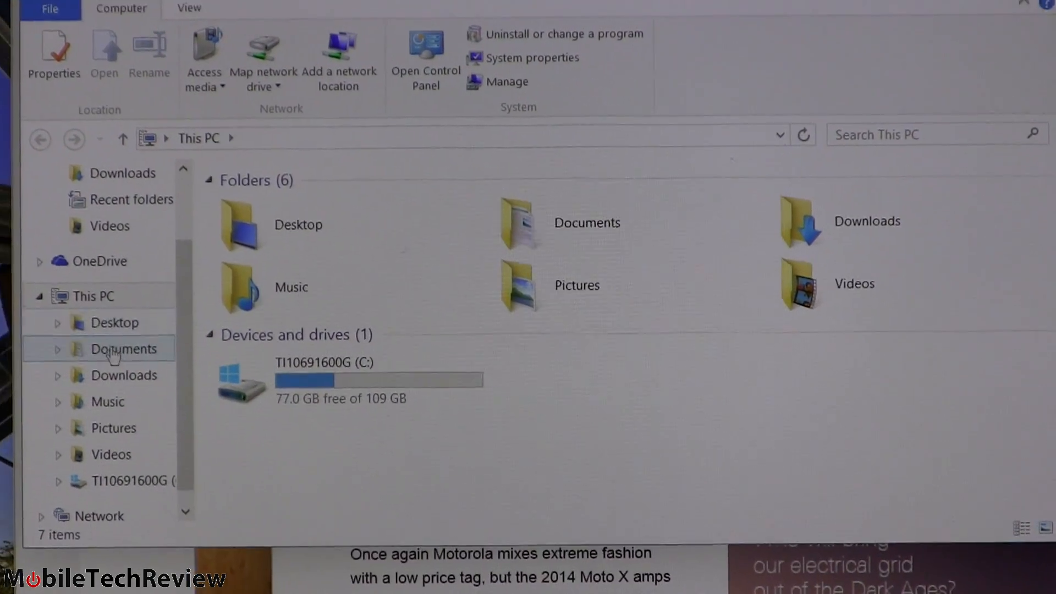
# - Browse Documents, return to This PC, and launch Control Panel from the Computer ribbon
pyautogui.doubleClick(121, 349)
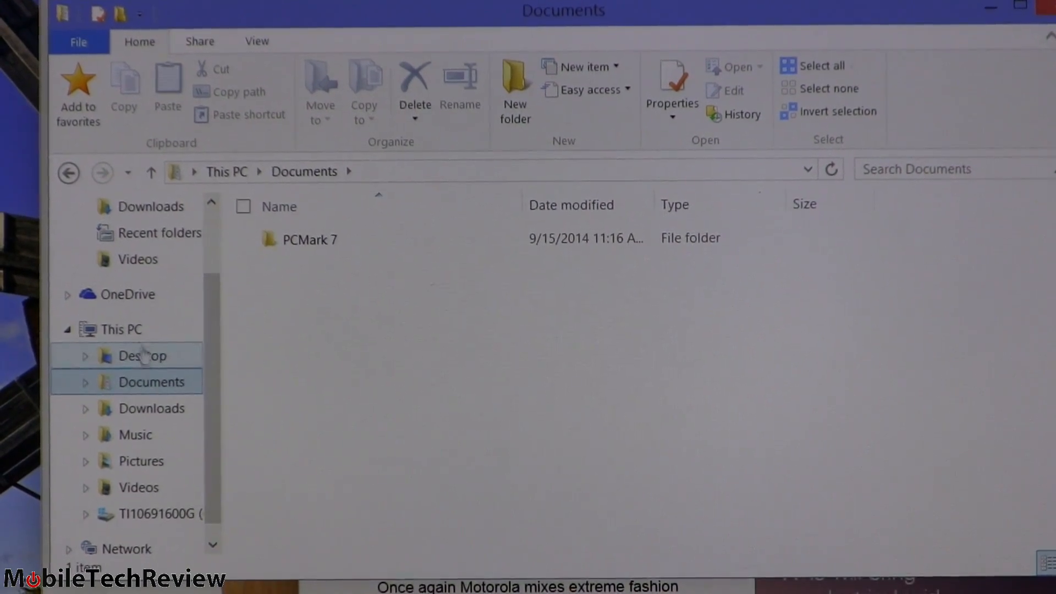
pyautogui.click(122, 329)
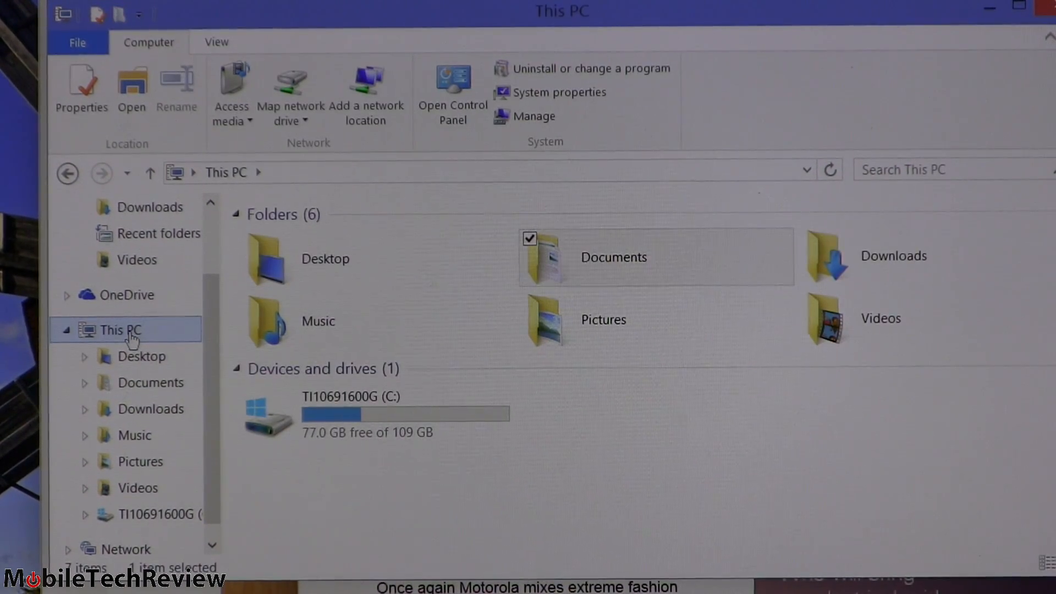
pyautogui.click(452, 94)
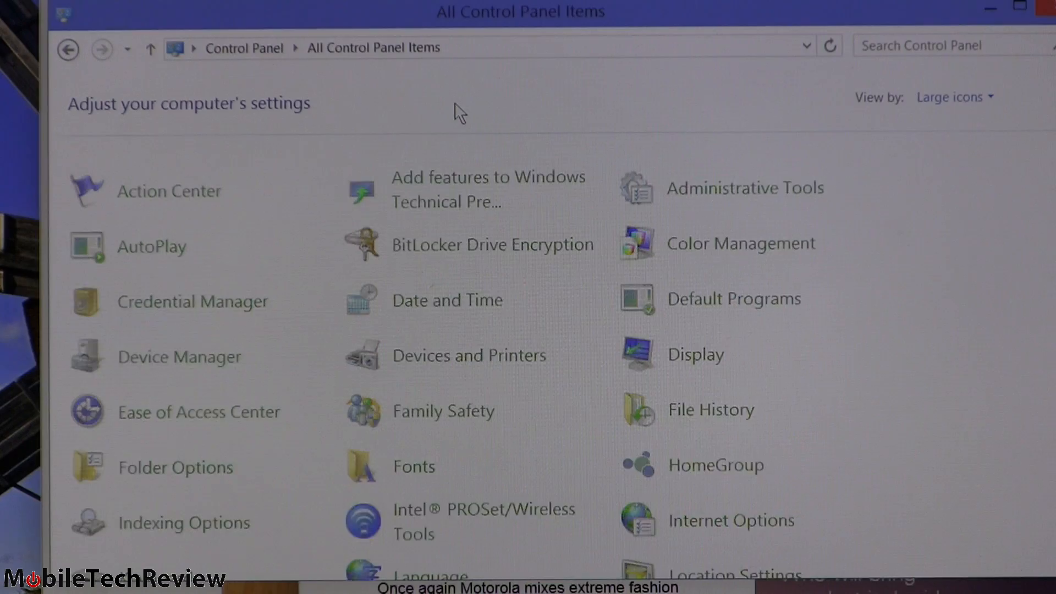
# - Scroll down All Control Panel Items toward the Taskbar and Navigation entry
pyautogui.scroll(-3)
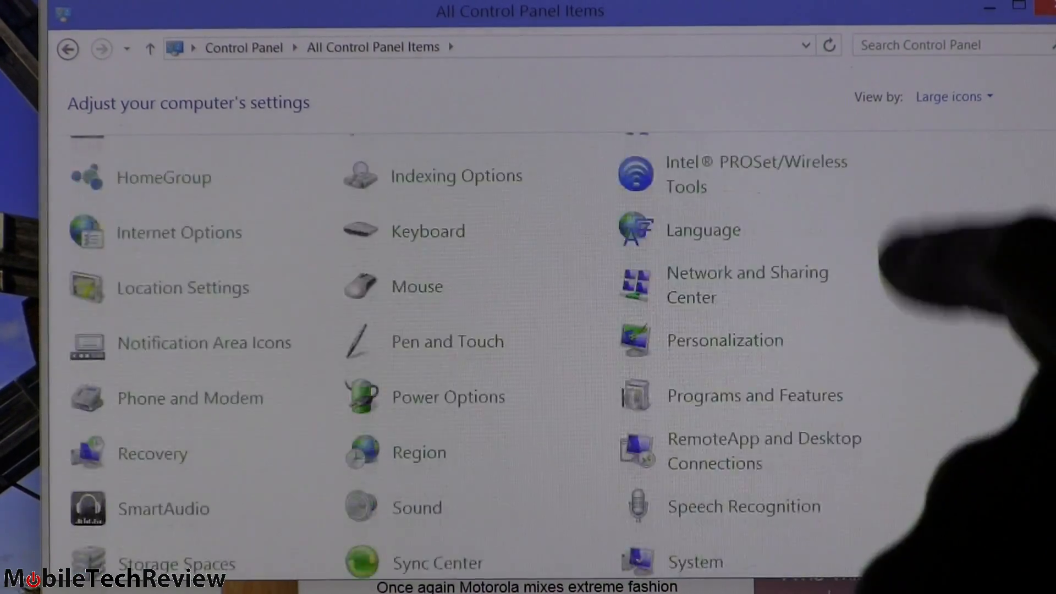
pyautogui.scroll(-3)
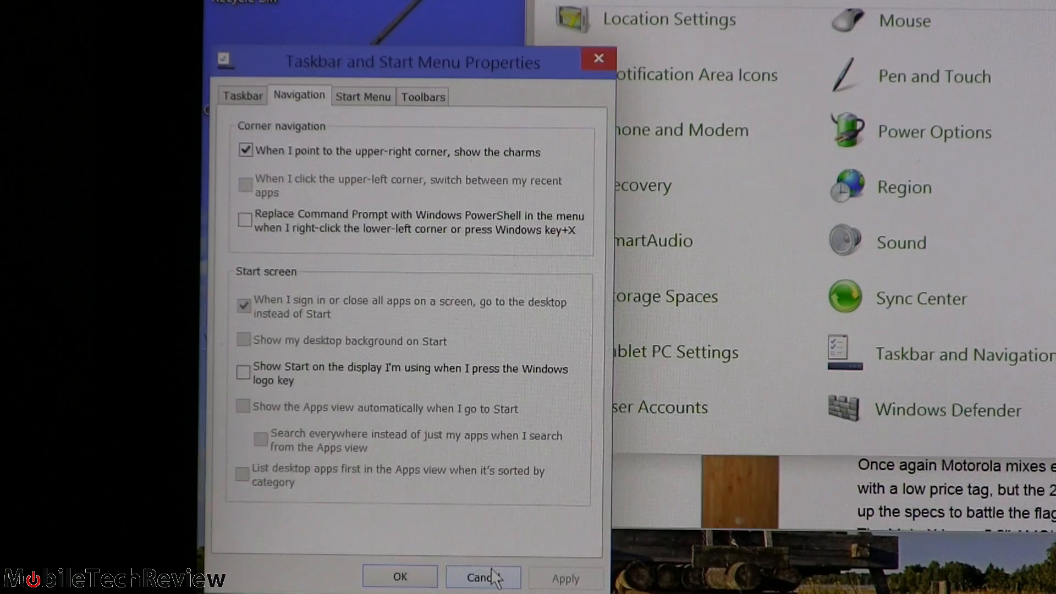
# - Cancel the Taskbar and Start Menu Properties dialog without saving changes
pyautogui.click(482, 578)
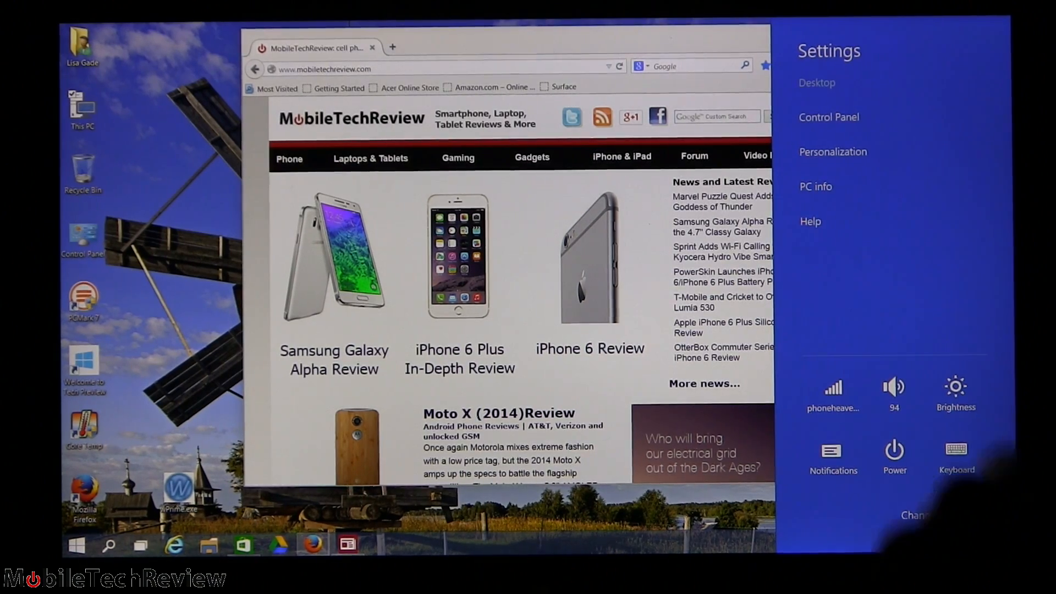
# - Dismiss the Settings charm so only the desktop and browser remain
pyautogui.click(828, 116)
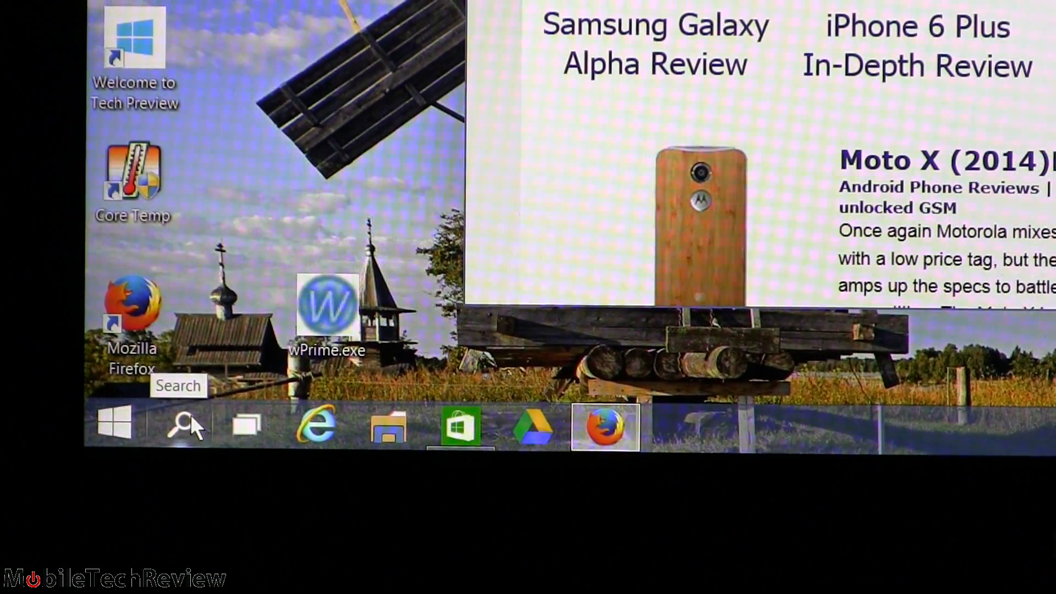
# - Use Task View, launch the Store in a desktop window, and bring Start up over it
pyautogui.click(182, 425)
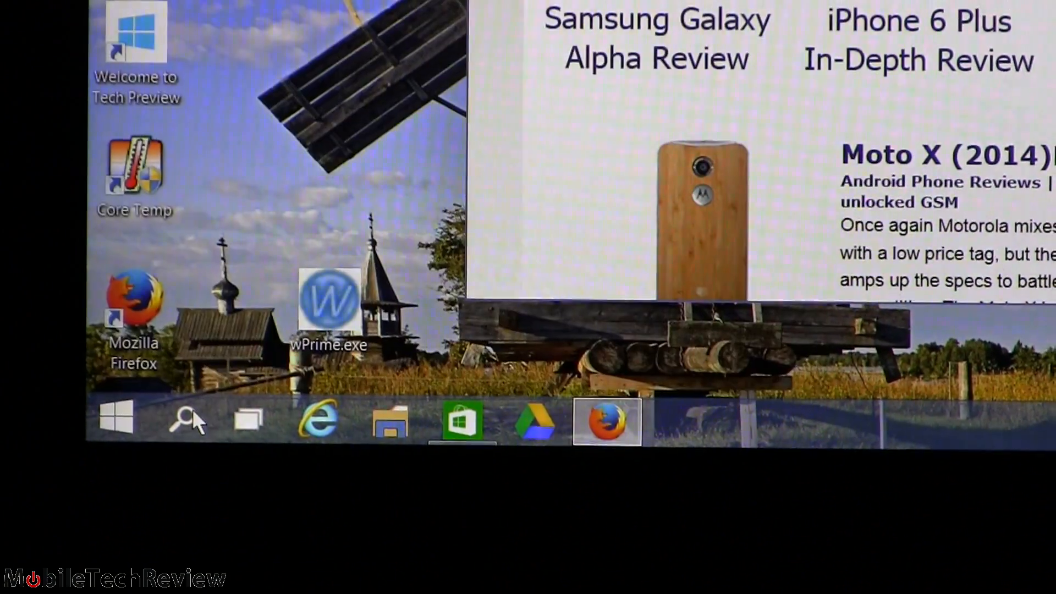
pyautogui.click(247, 419)
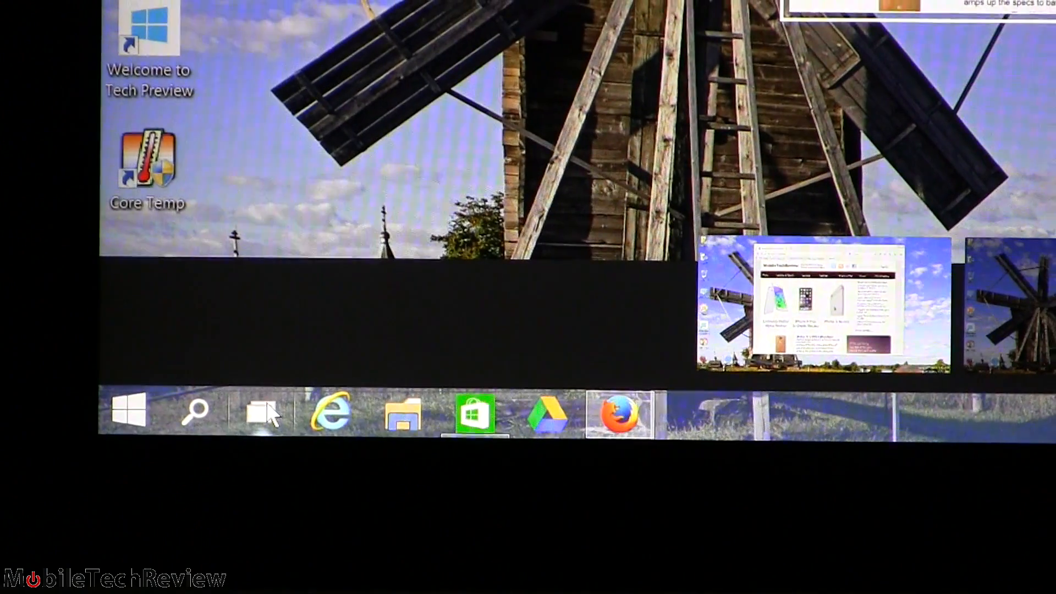
pyautogui.click(262, 411)
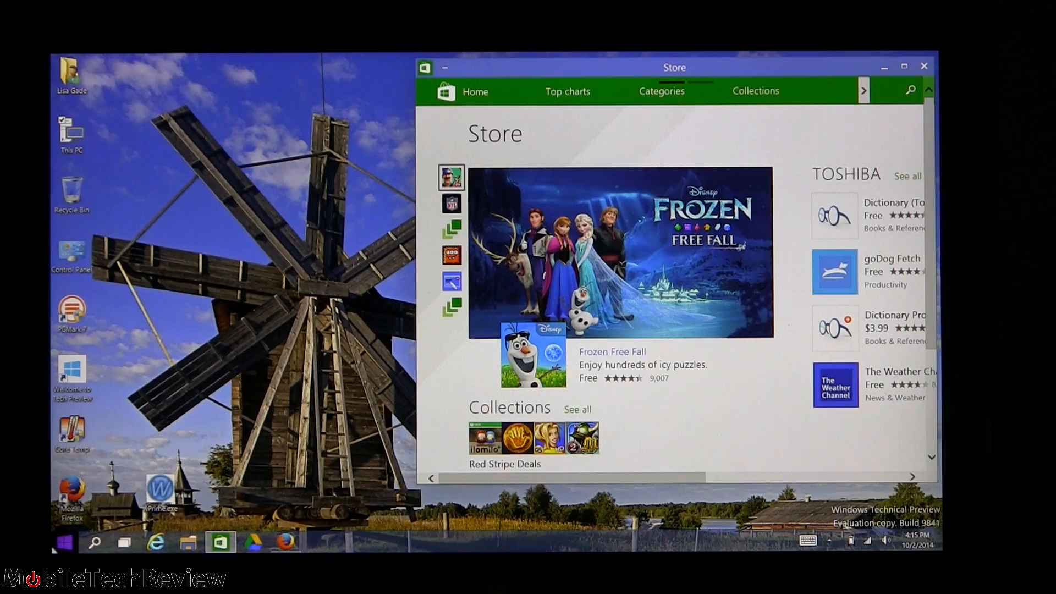
pyautogui.click(65, 542)
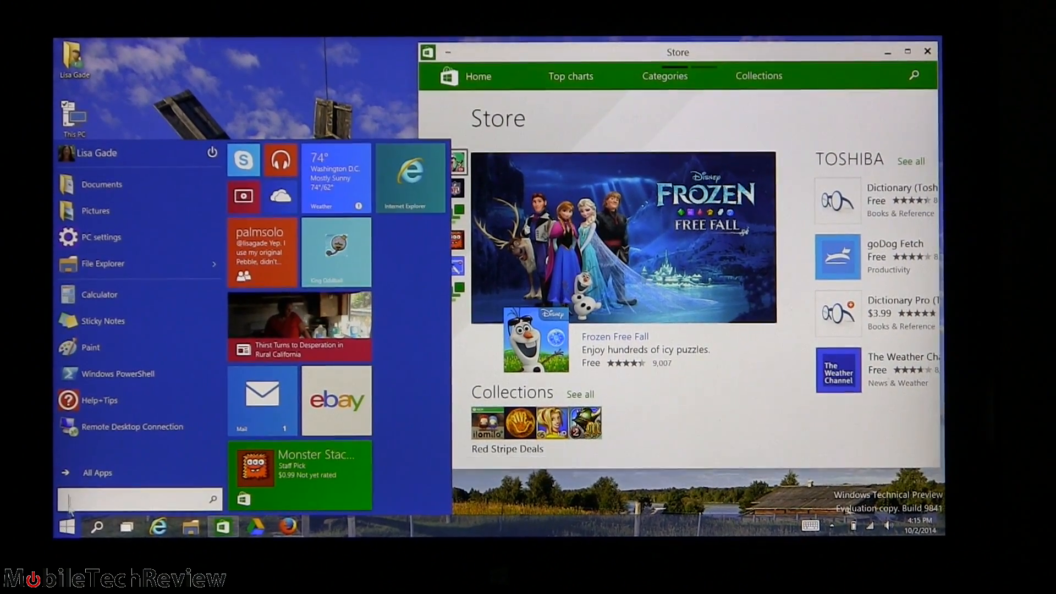